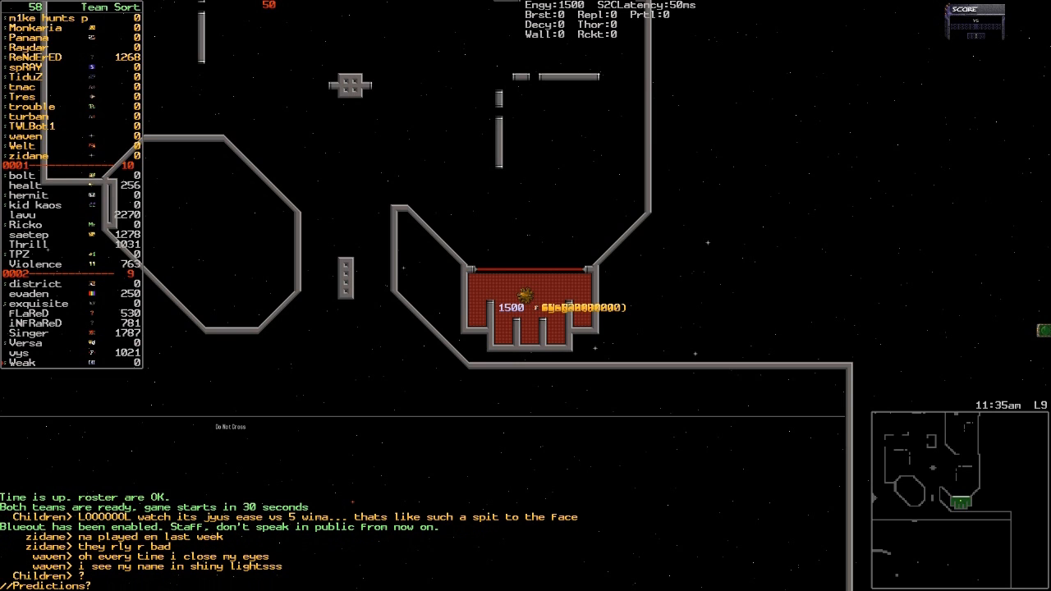
pyautogui.write('stfu')
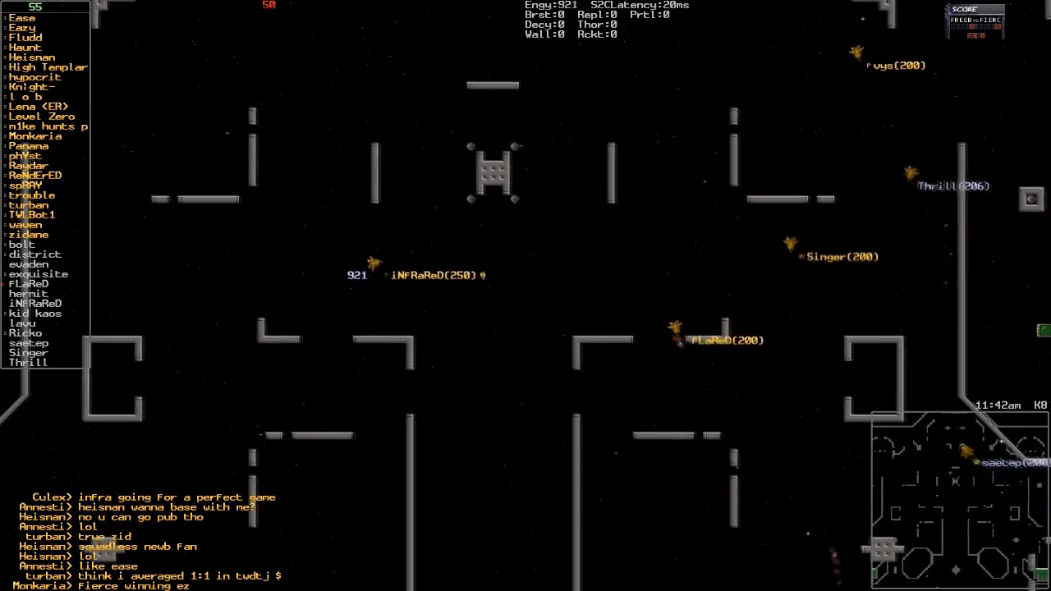
pyautogui.press('Tab')
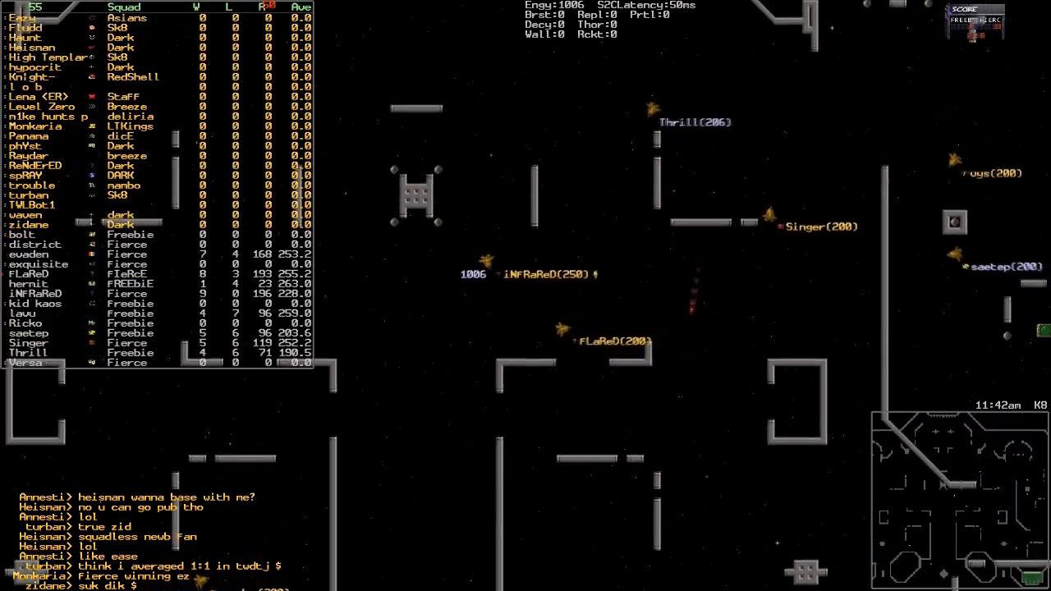